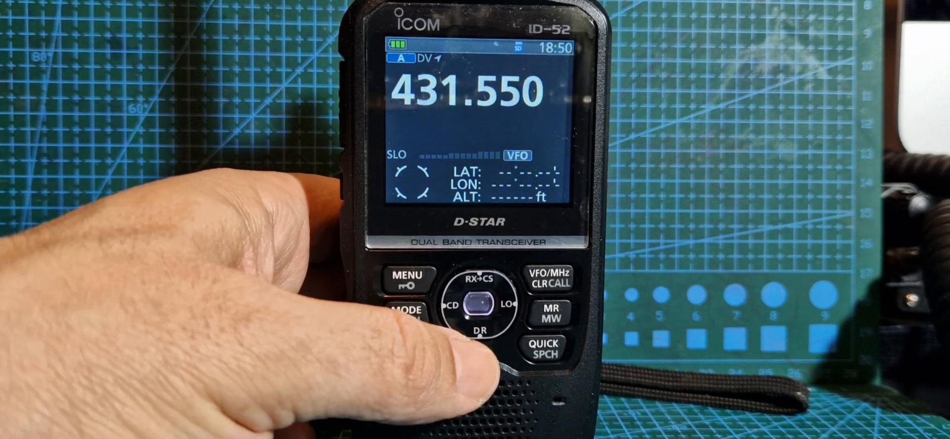
Set Duplex to DUP- on 431.550 MHz via the DUP/TONE menu and return to the VFO screen.
{"action": "left_click", "coordinate": [481, 332]}
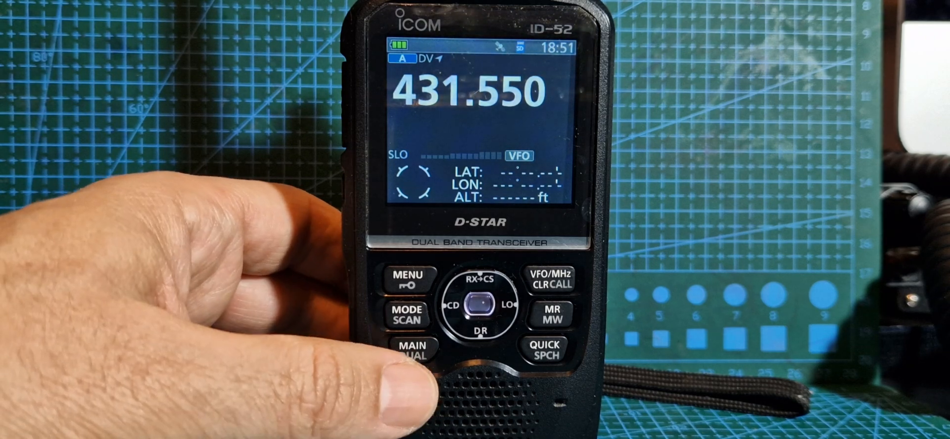
{"action": "left_click", "coordinate": [409, 279]}
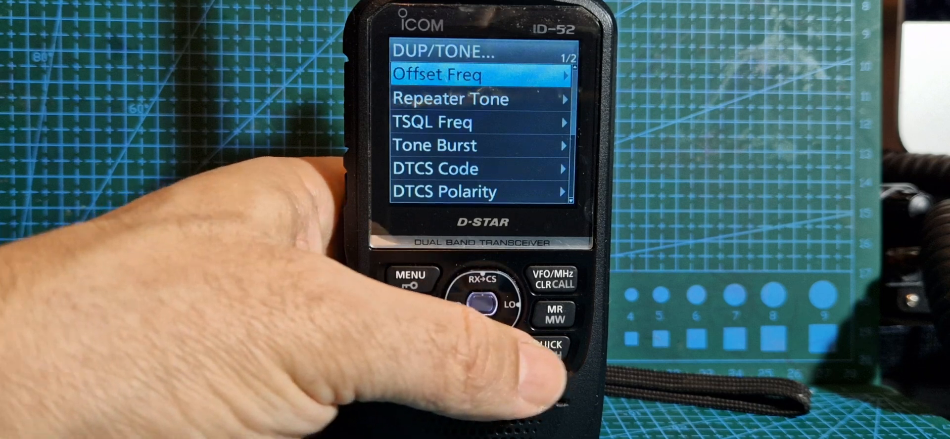
{"action": "left_click", "coordinate": [411, 276]}
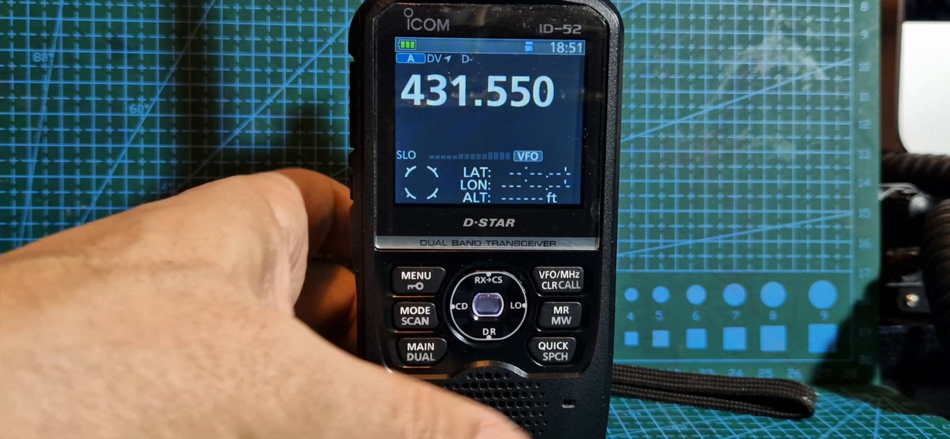
View the CALL SIGN screen with UR set to CQCQCQ and the R1, R2, MY entries.
{"action": "left_click", "coordinate": [418, 279]}
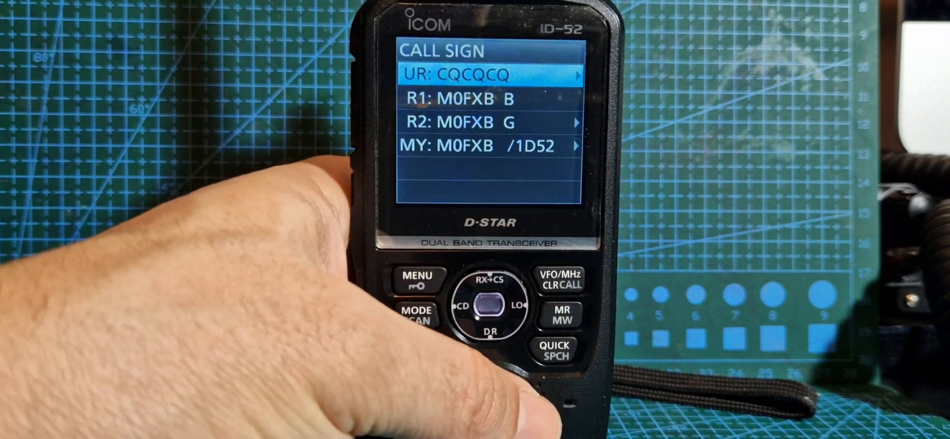
{"action": "left_click", "coordinate": [418, 281]}
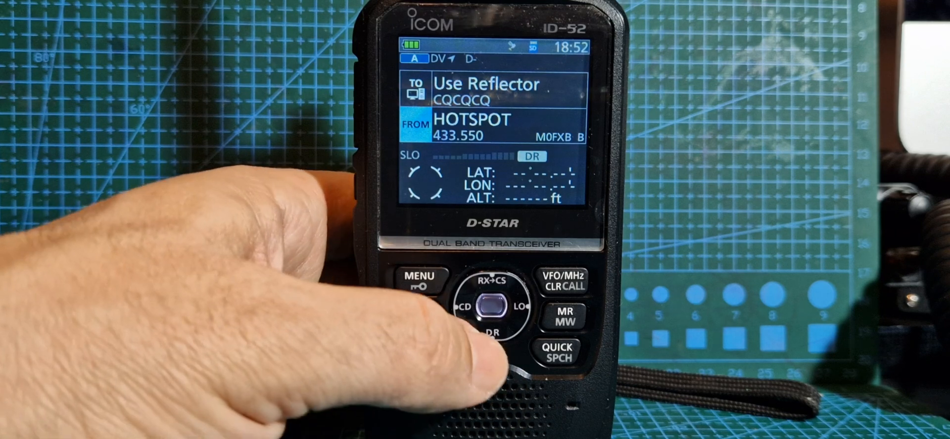
Leave DR mode and return to the 431.550 MHz DV VFO display.
{"action": "left_click", "coordinate": [557, 279]}
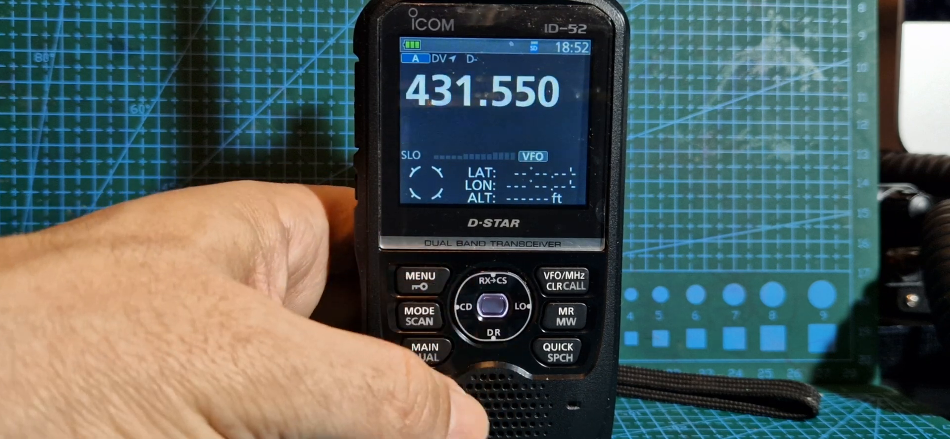
Add repeater list entry M0FXB B with gateway M0FXB G in group 01 Local.
{"action": "left_click", "coordinate": [421, 281]}
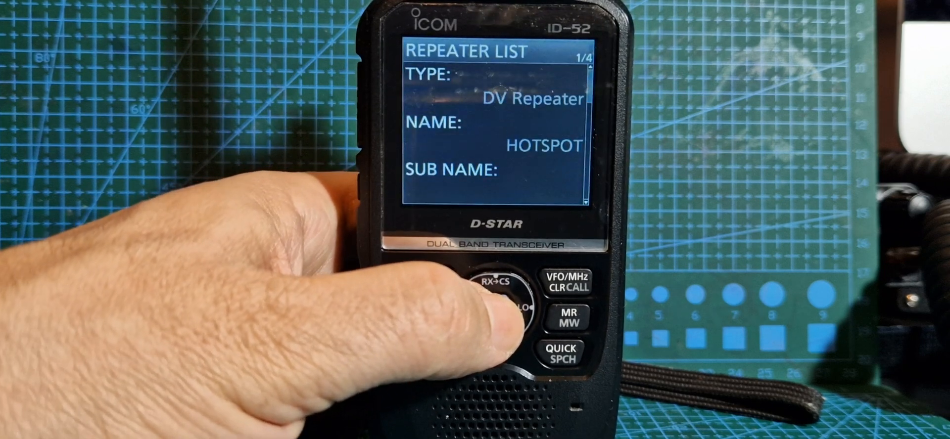
{"action": "left_click", "coordinate": [509, 309]}
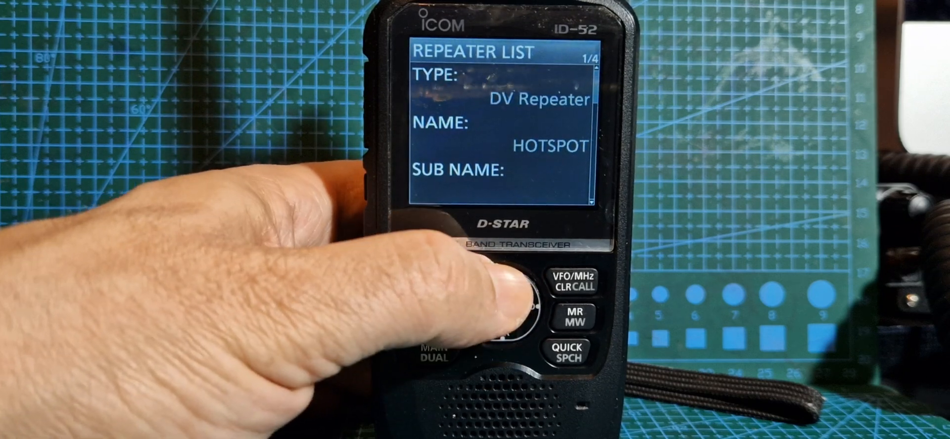
{"action": "left_click", "coordinate": [506, 306]}
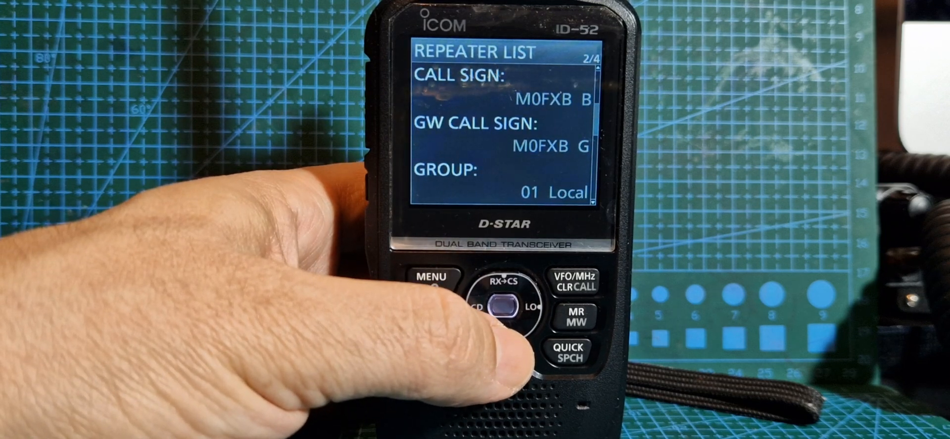
{"action": "left_click", "coordinate": [497, 321]}
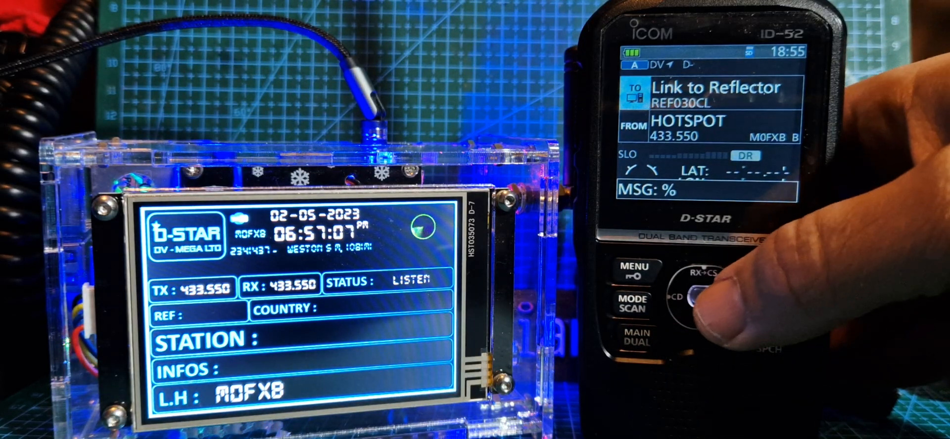
Link REF030CL from HOTSPOT on 433.550, then leave DR for VFO.
{"action": "left_click", "coordinate": [715, 306]}
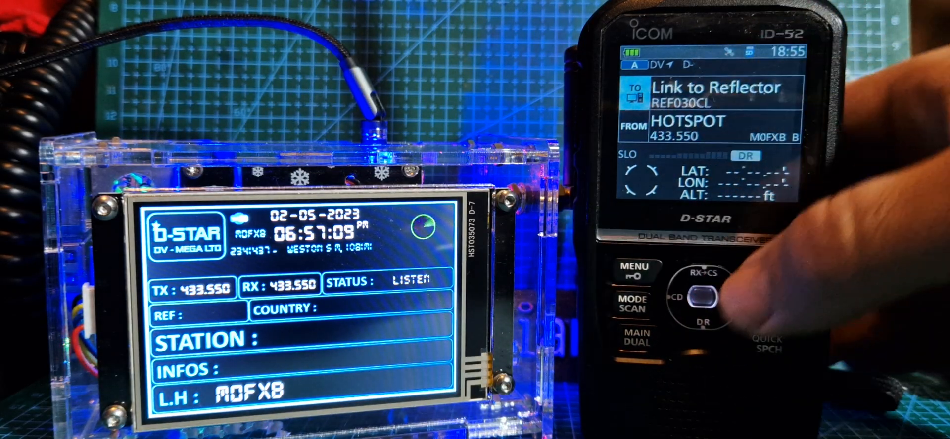
{"action": "left_click", "coordinate": [700, 296]}
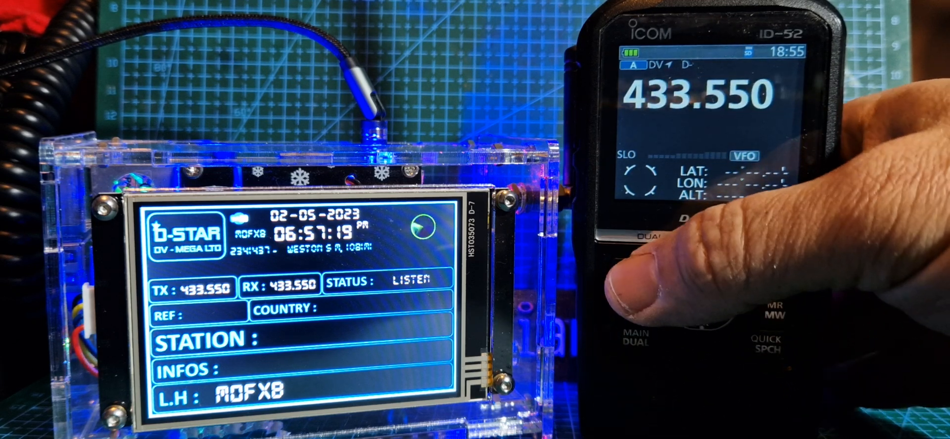
View Call Sign settings: UR CQCQCQ, R1 M0FXB B, R2 M0FXB G.
{"action": "left_click", "coordinate": [628, 270]}
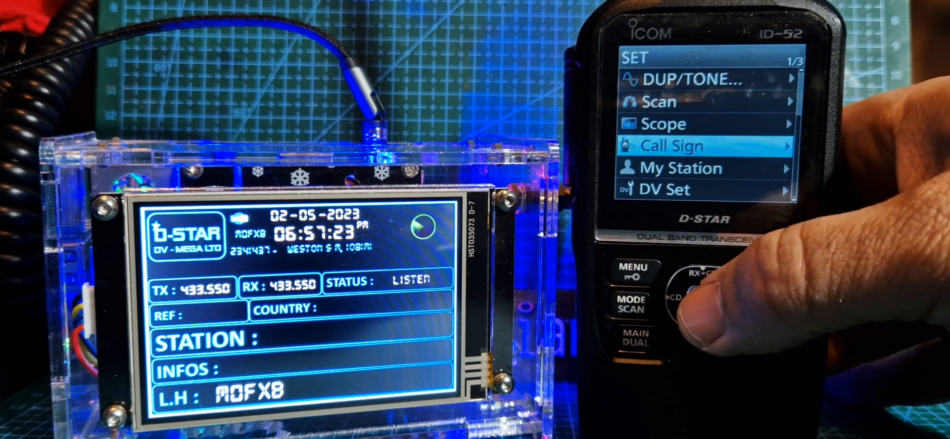
{"action": "left_click", "coordinate": [702, 301]}
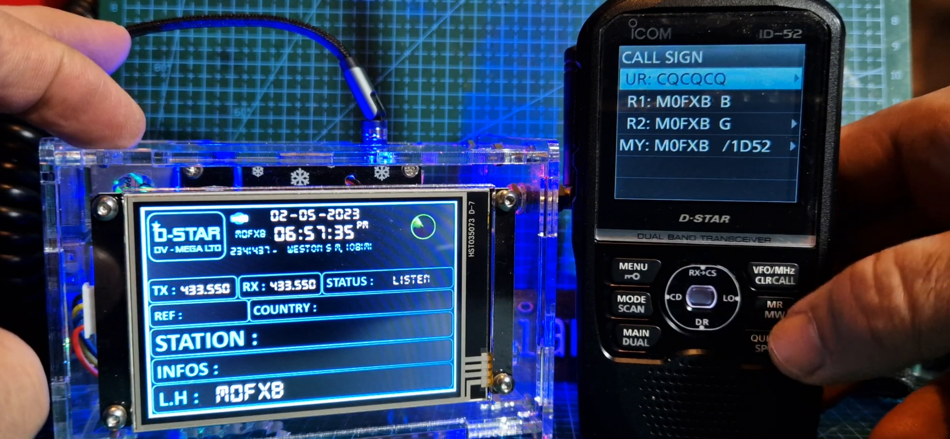
{"action": "left_click", "coordinate": [775, 277]}
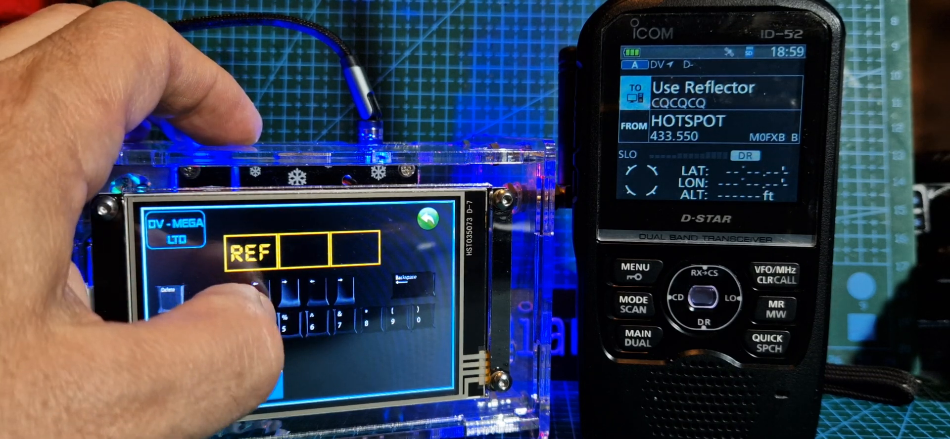
Choose module A on the DV Mega reflector entry keypad with the REF prefix.
{"action": "left_click", "coordinate": [327, 285]}
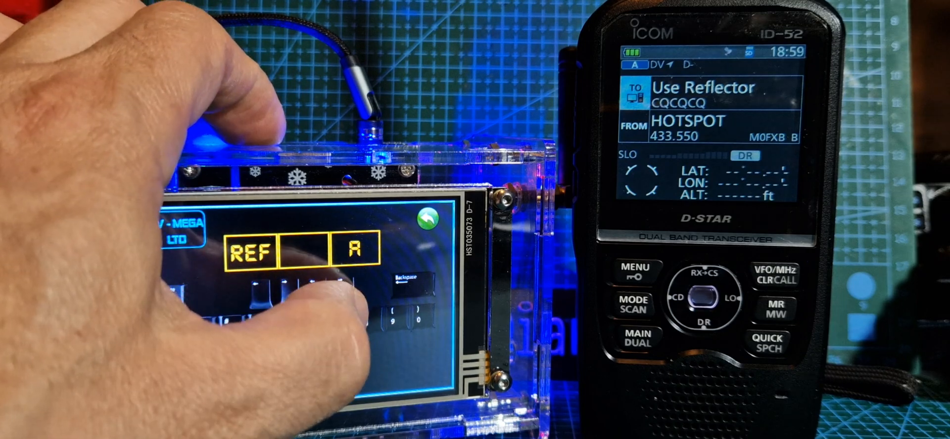